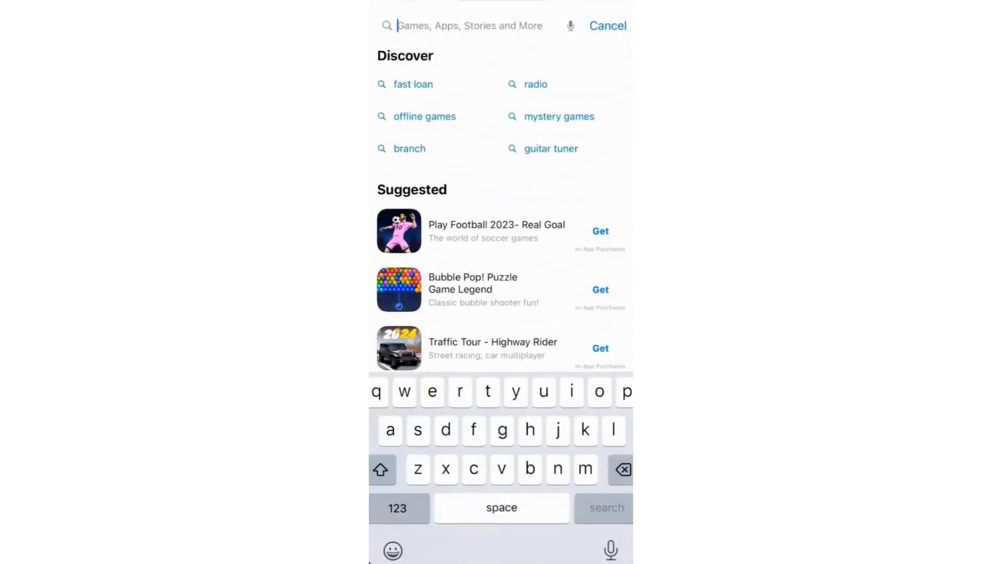
Search the App Store for 'shortcuts' so Apple's Shortcuts app is listed first.
type("shortcuts")
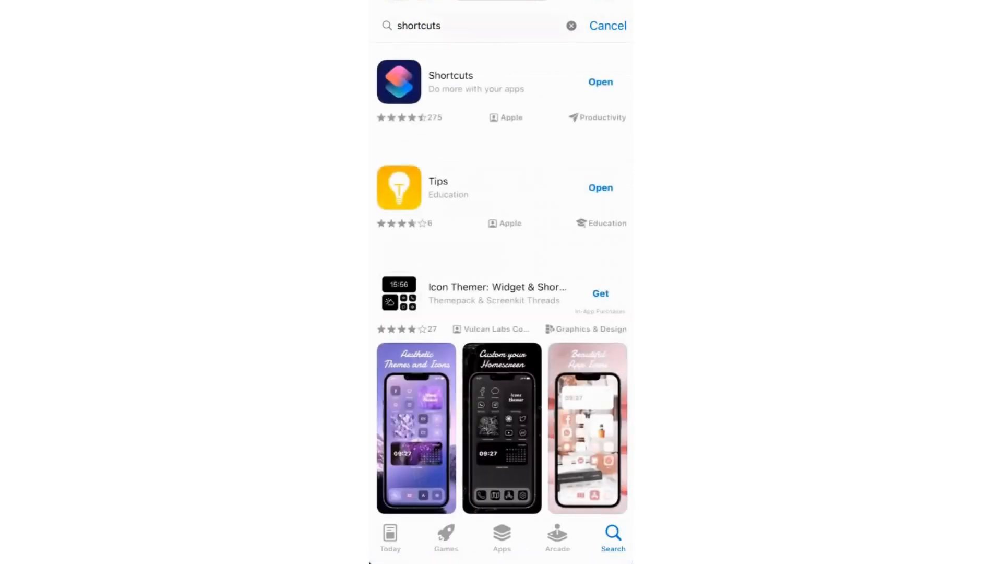
Launch Shortcuts and go to the Gallery's 'Shortcuts for Accessibility' collection.
left_click(599, 81)
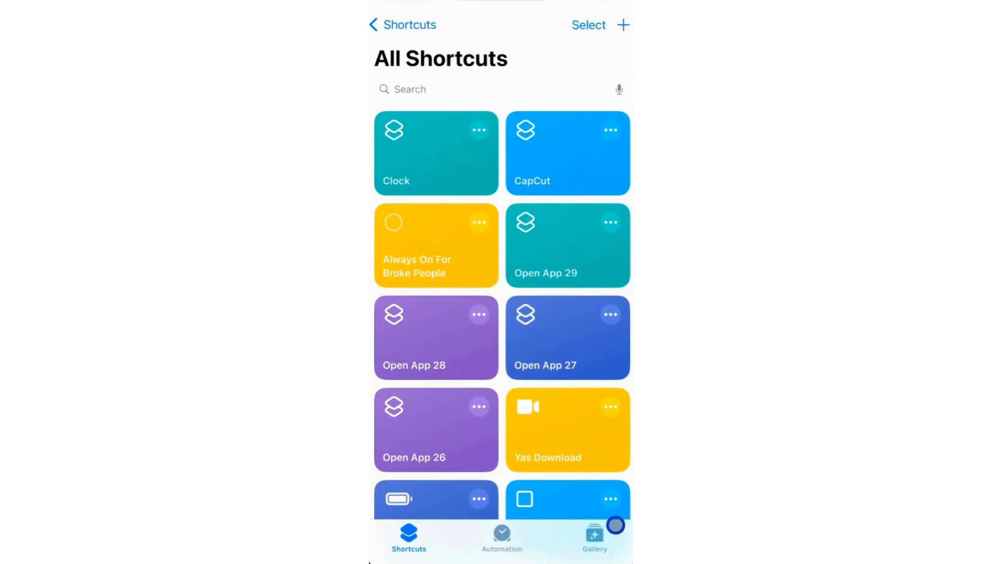
left_click(594, 536)
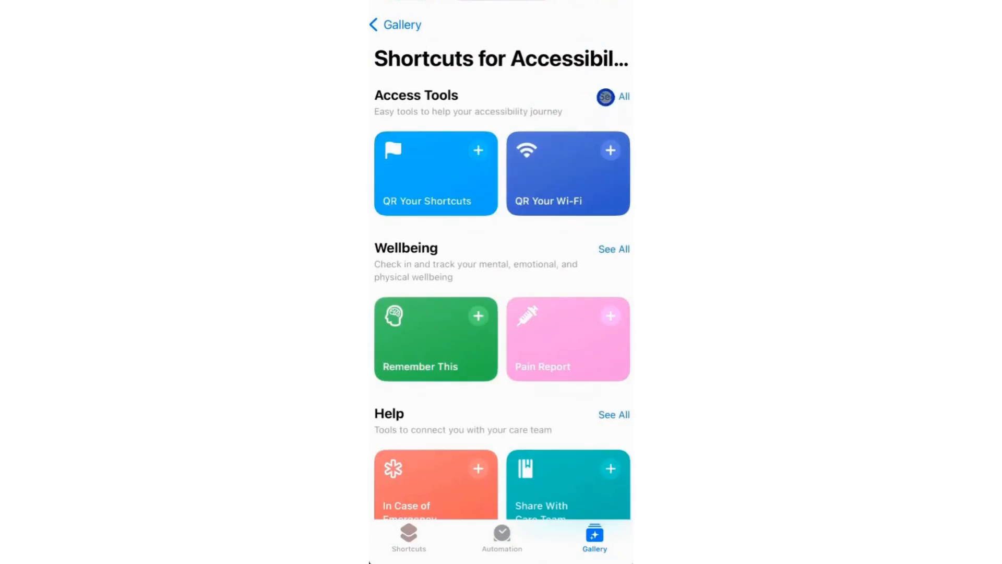
Add 'QR Your Wi-Fi' from Access Tools so it appears first in All Shortcuts.
left_click(623, 96)
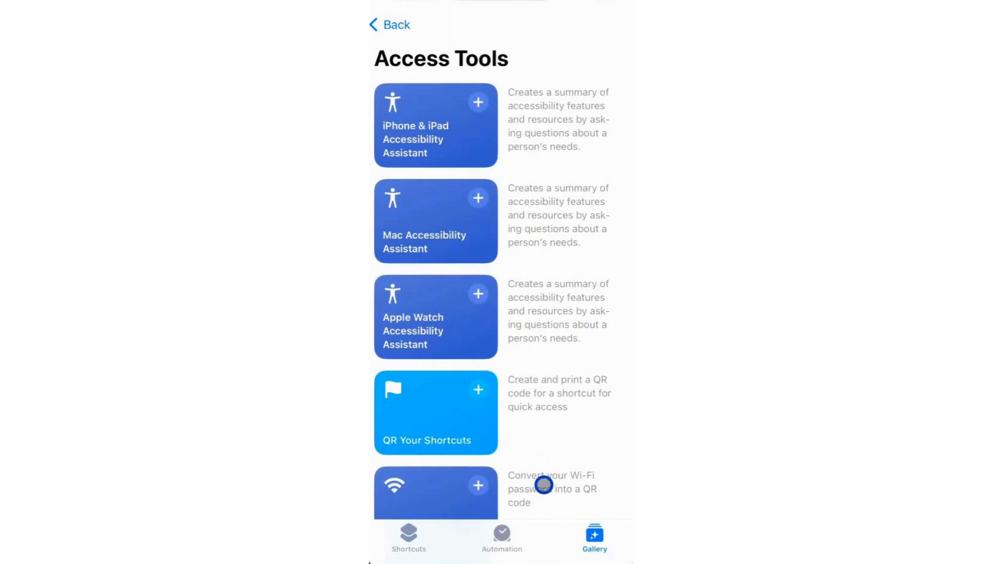
left_click(436, 488)
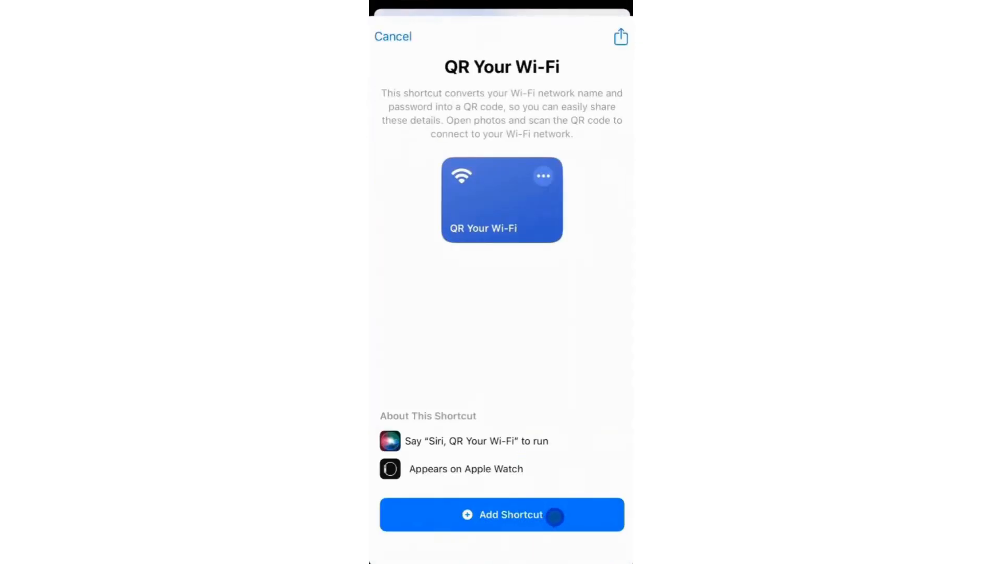
left_click(501, 514)
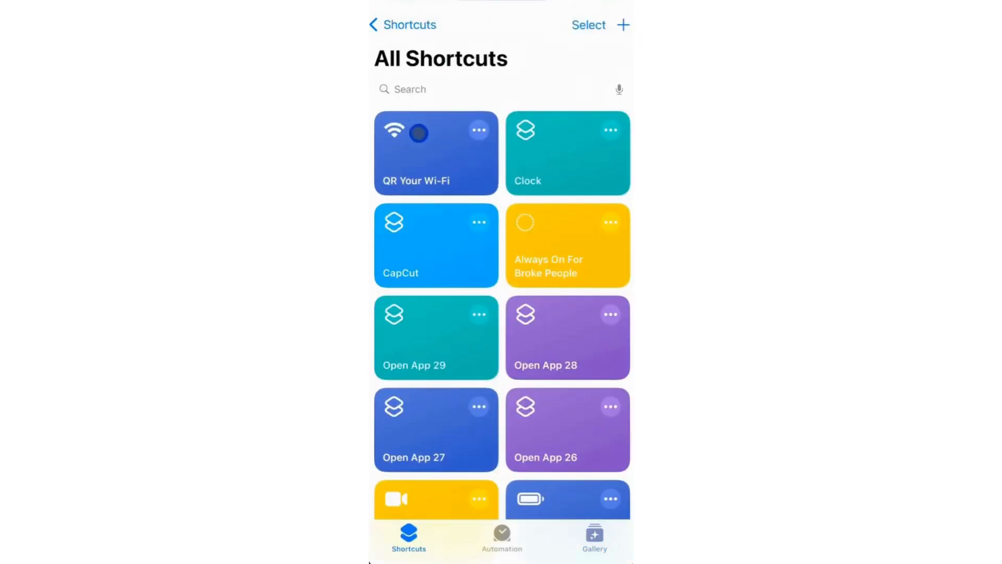
Run 'QR Your Wi-Fi' and confirm the network details to generate the Wi-Fi QR code.
left_click(435, 152)
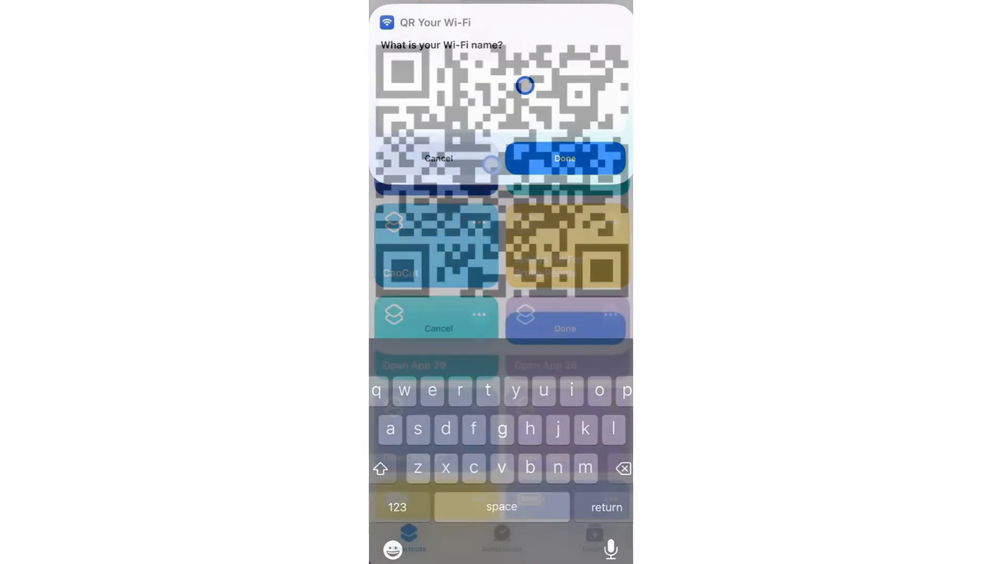
left_click(564, 157)
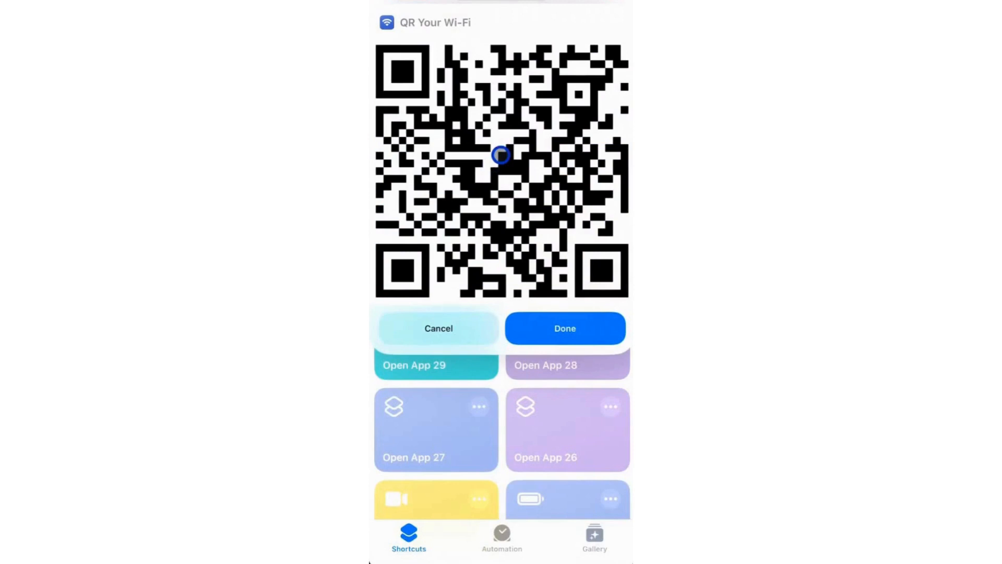